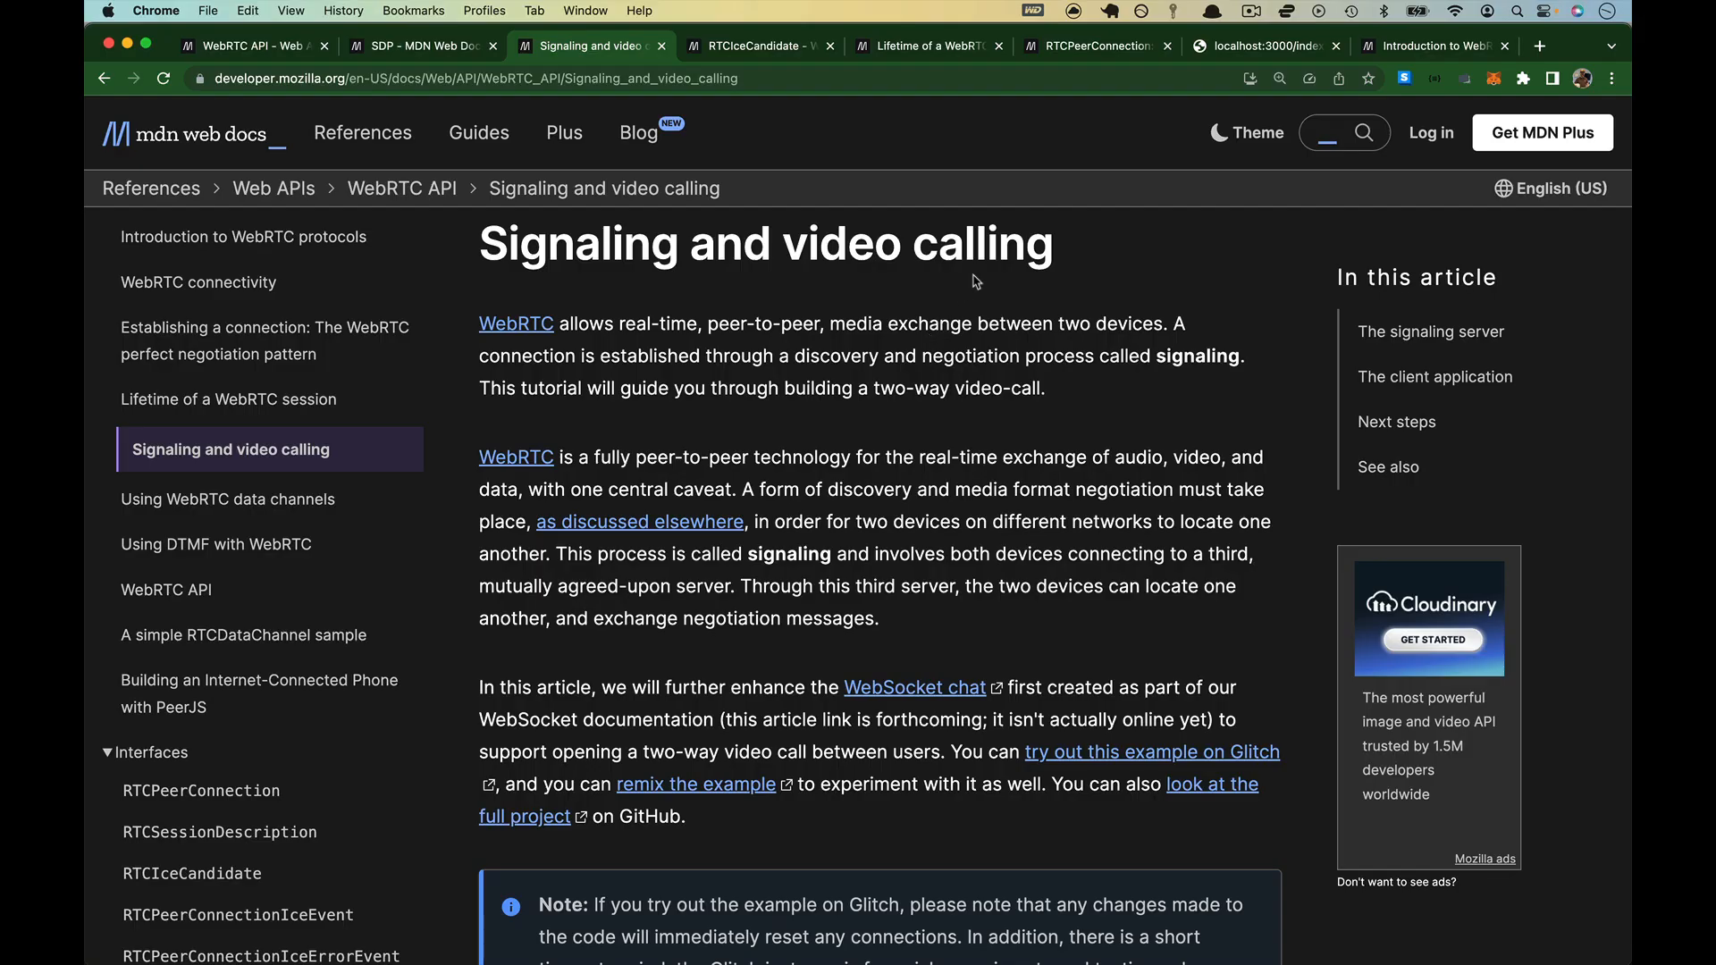
mouse_move(478, 263)
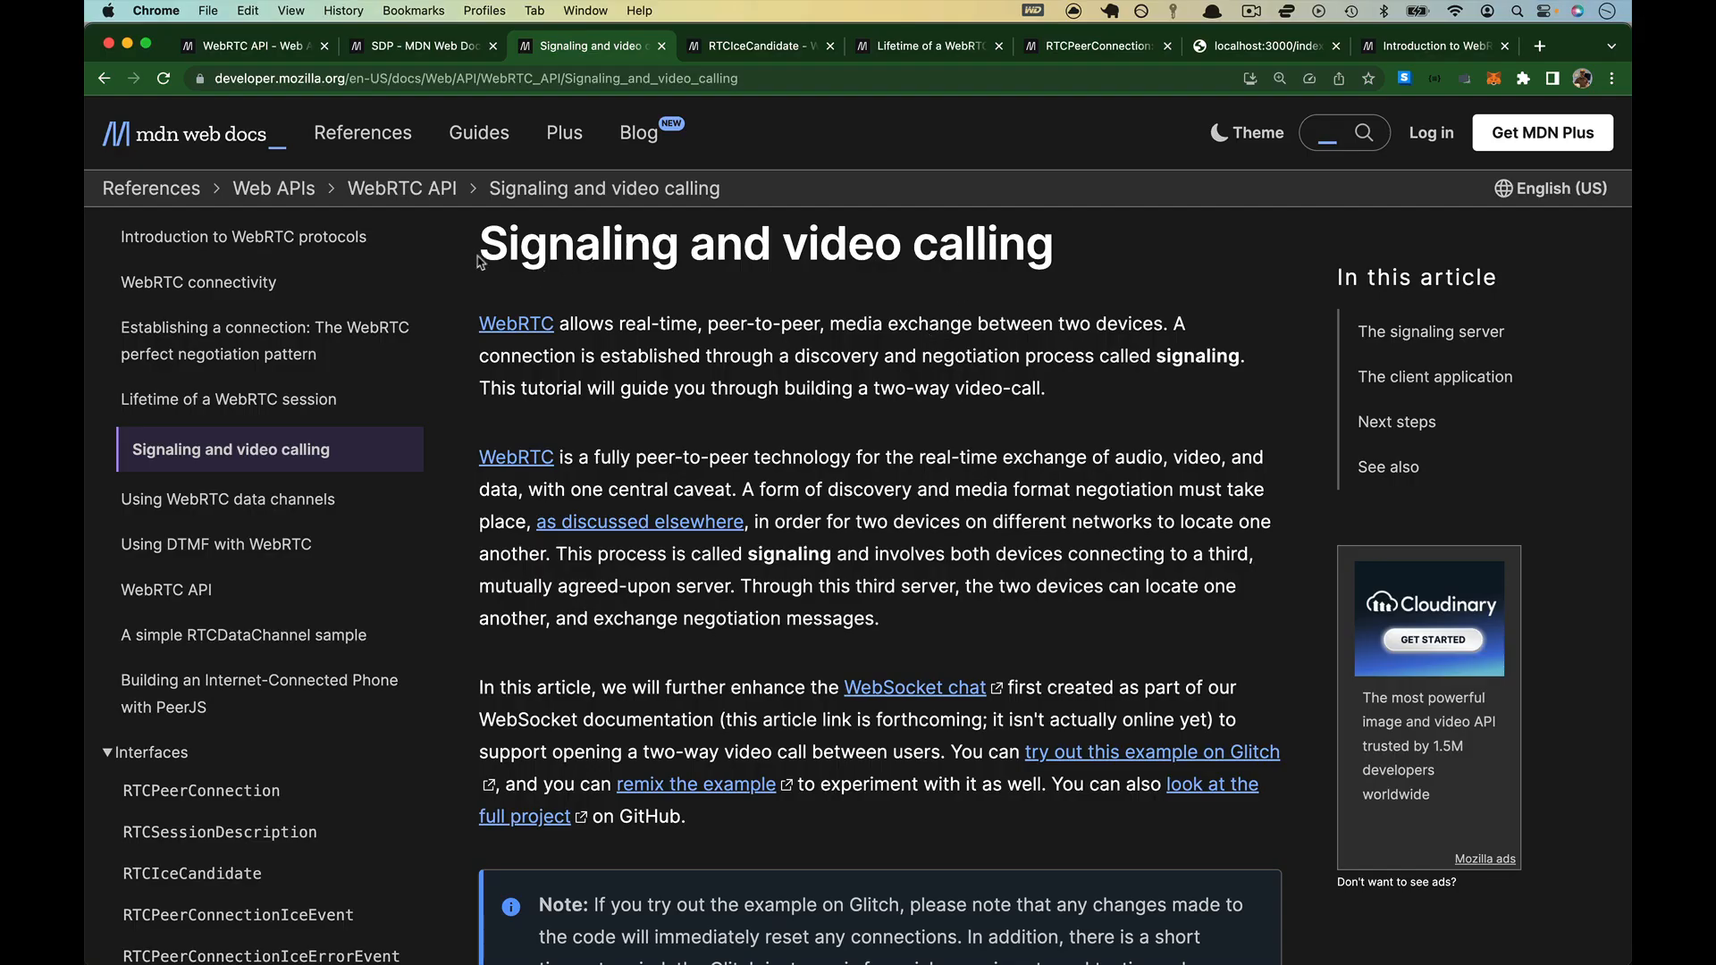
mouse_move(1154, 320)
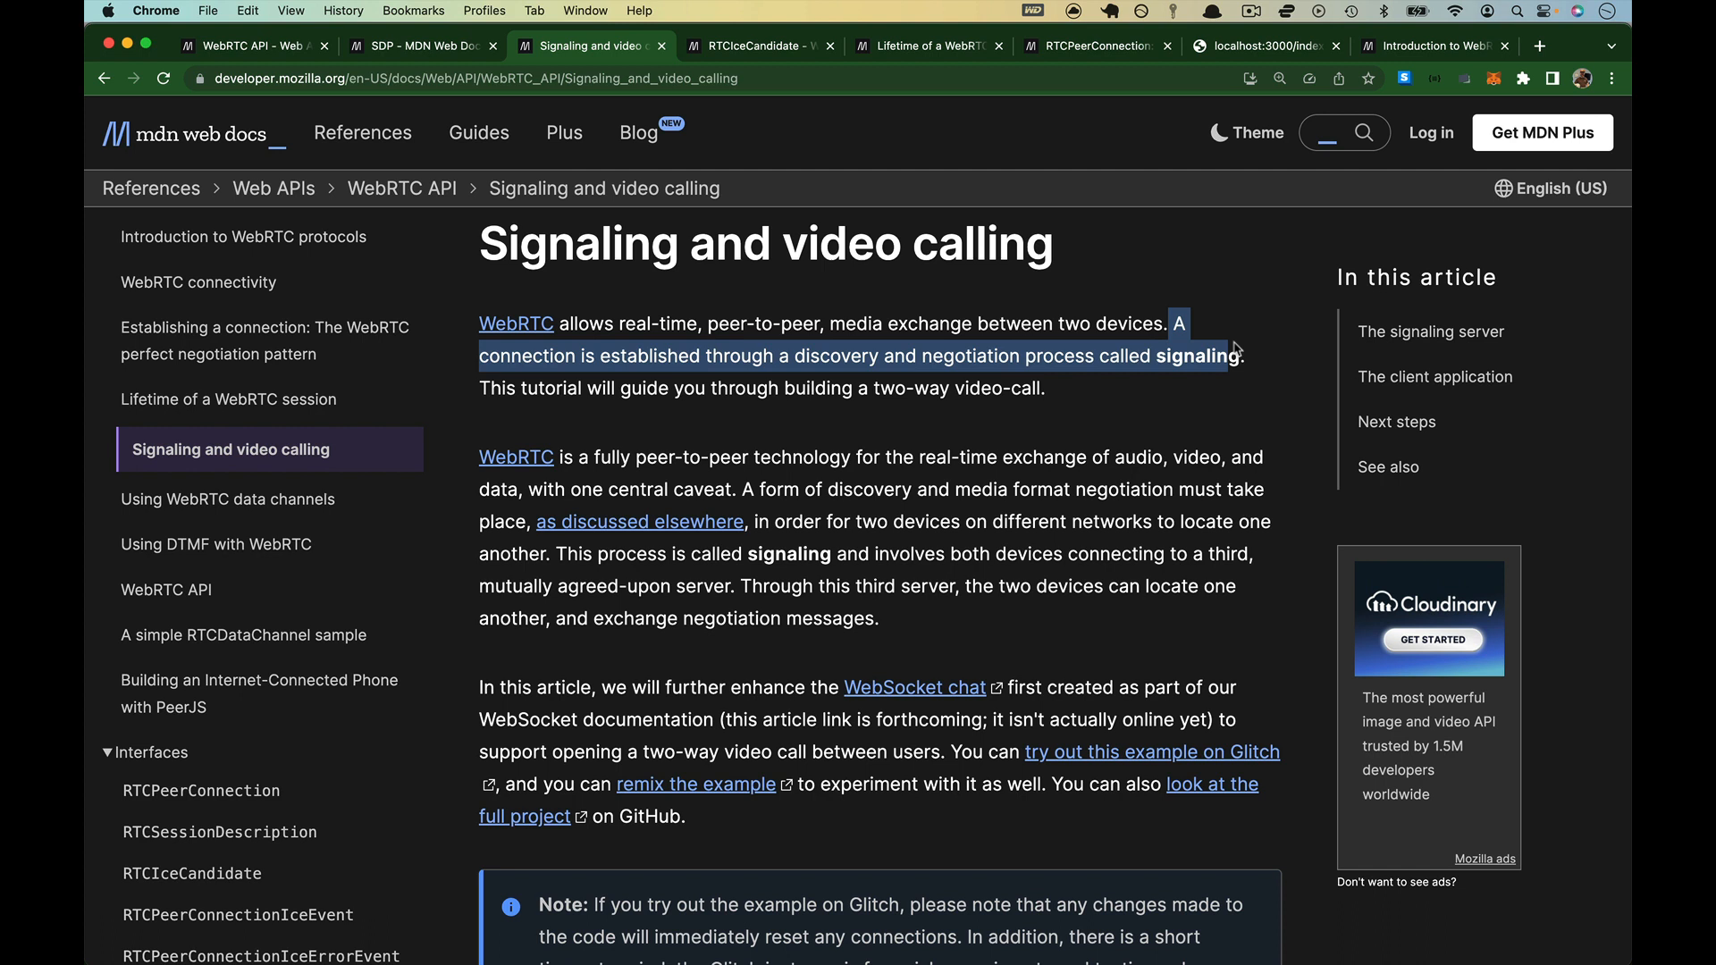
mouse_move(1251, 361)
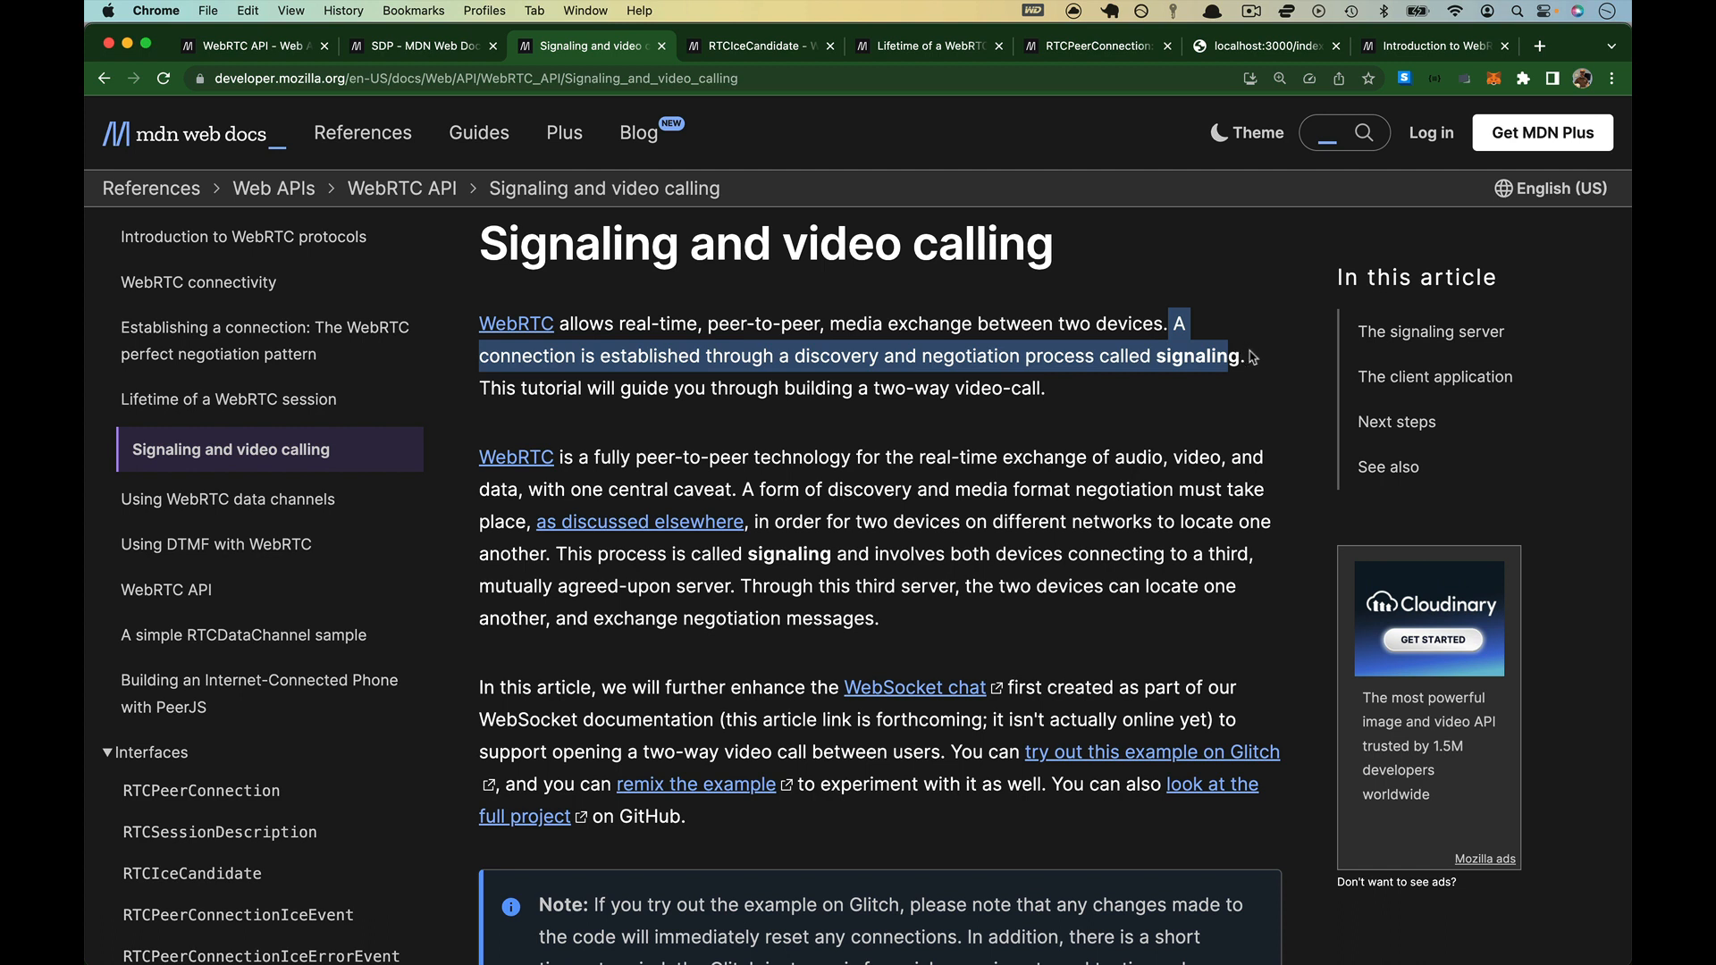